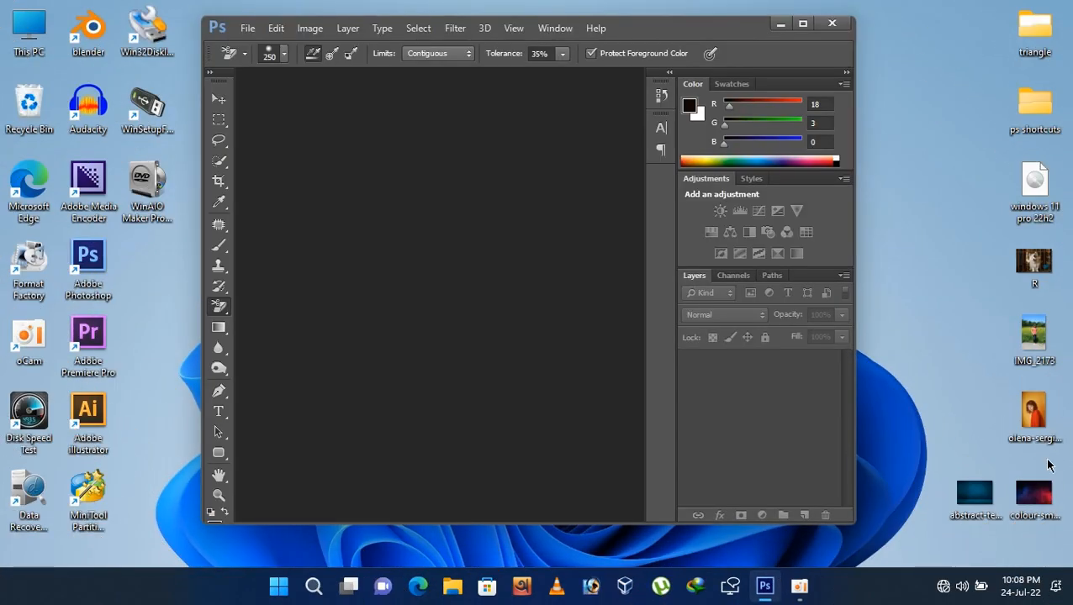
pyautogui.moveTo(517, 348)
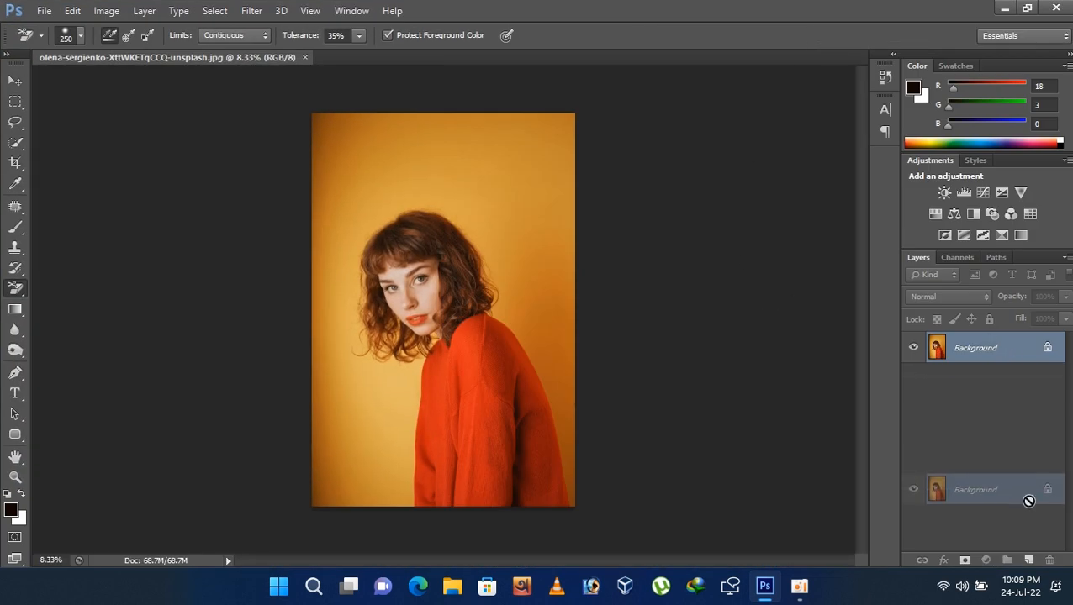
# Step: Duplicate the portrait's Background layer and hide the original
pyautogui.click(1028, 560)
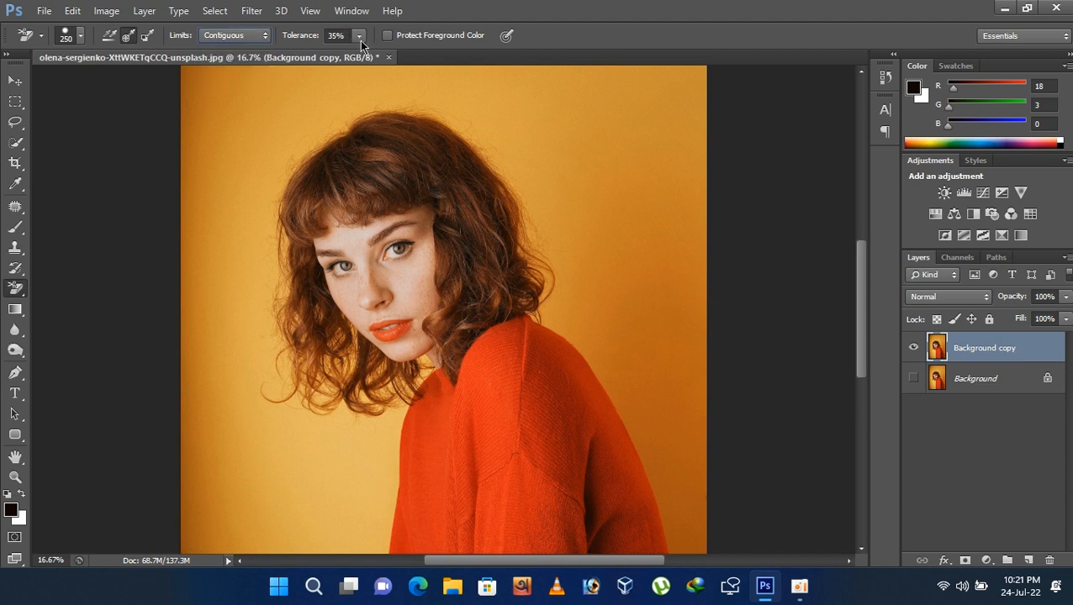
pyautogui.moveTo(571, 157)
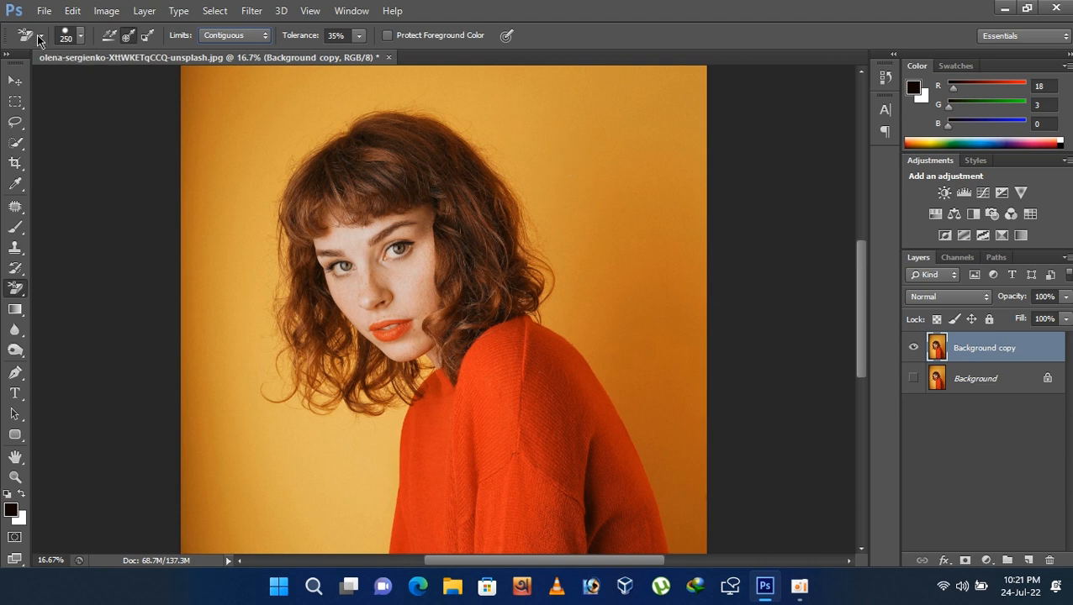
pyautogui.click(81, 36)
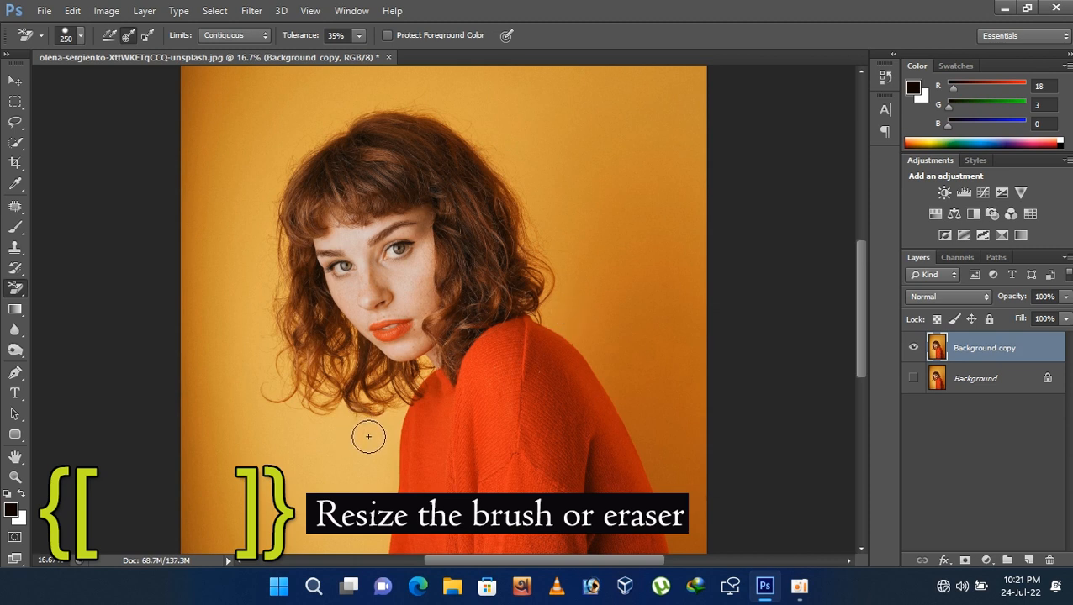
# Step: Erase orange backdrop below, beside and above her hair, undoing two stray strokes
pyautogui.moveTo(408, 383); pyautogui.dragTo(376, 438)
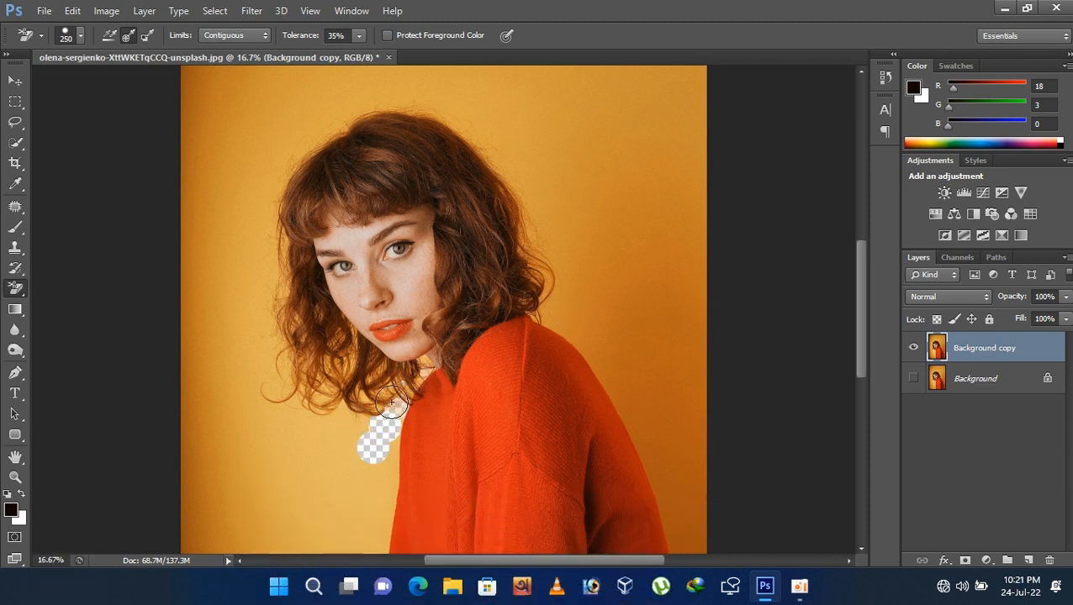
pyautogui.click(343, 369)
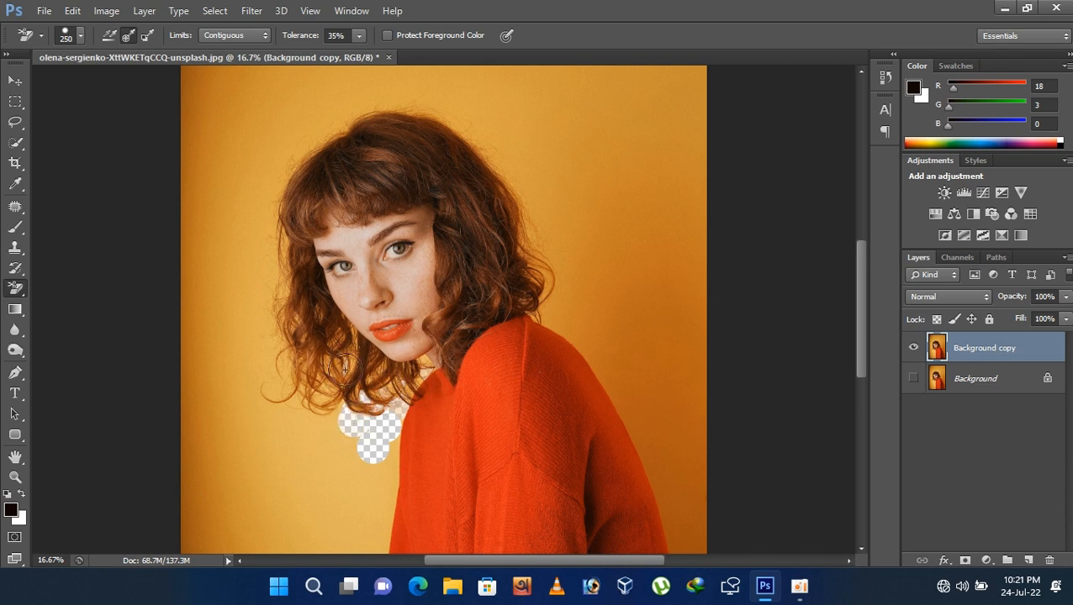
pyautogui.click(315, 370)
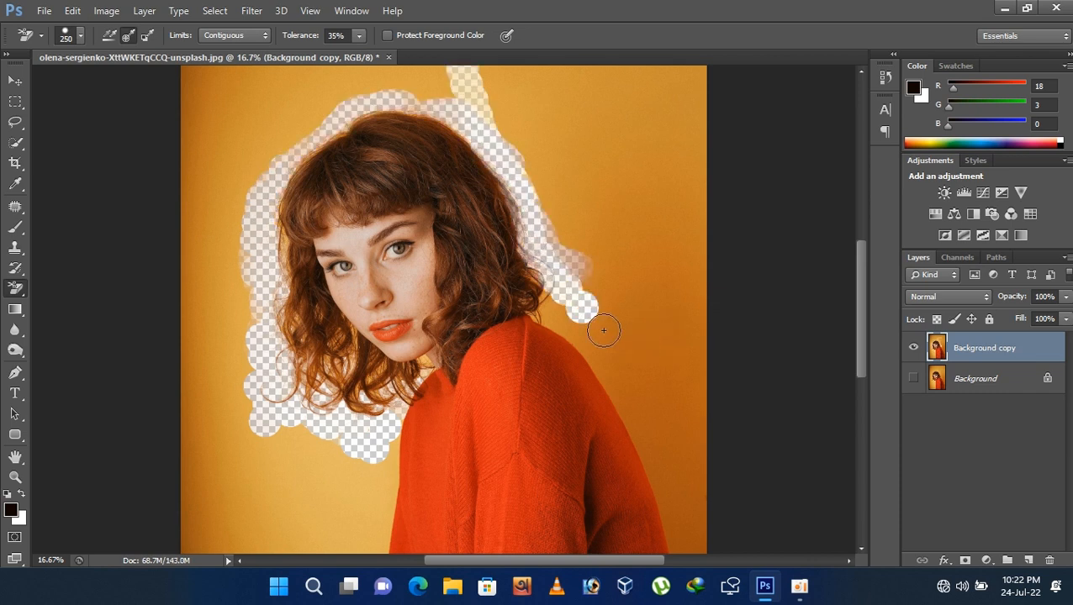
pyautogui.press('ctrl+alt+z')
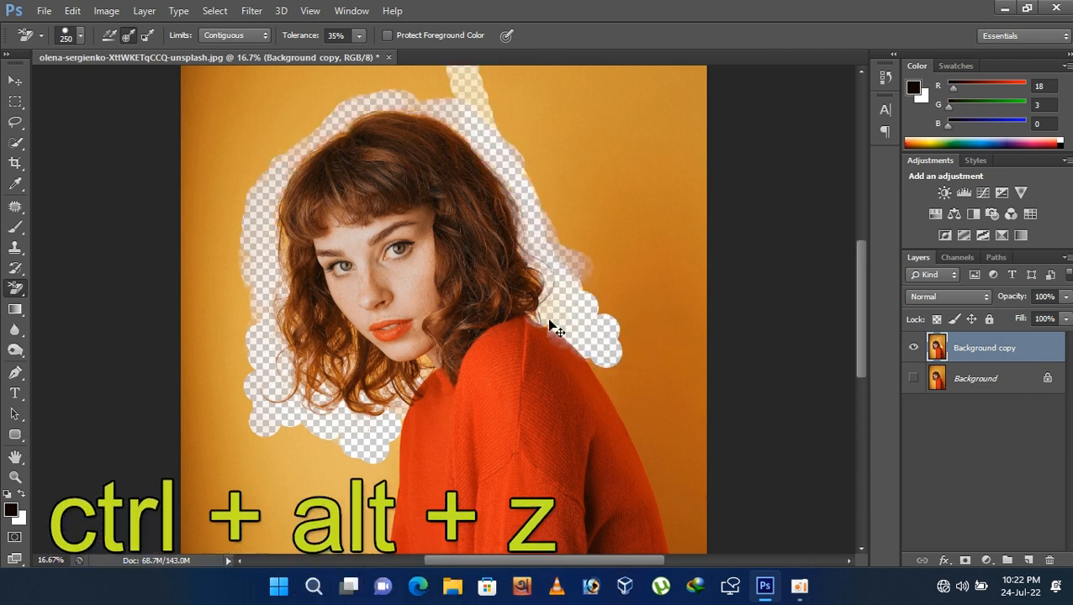
pyautogui.press('ctrl+alt+z')
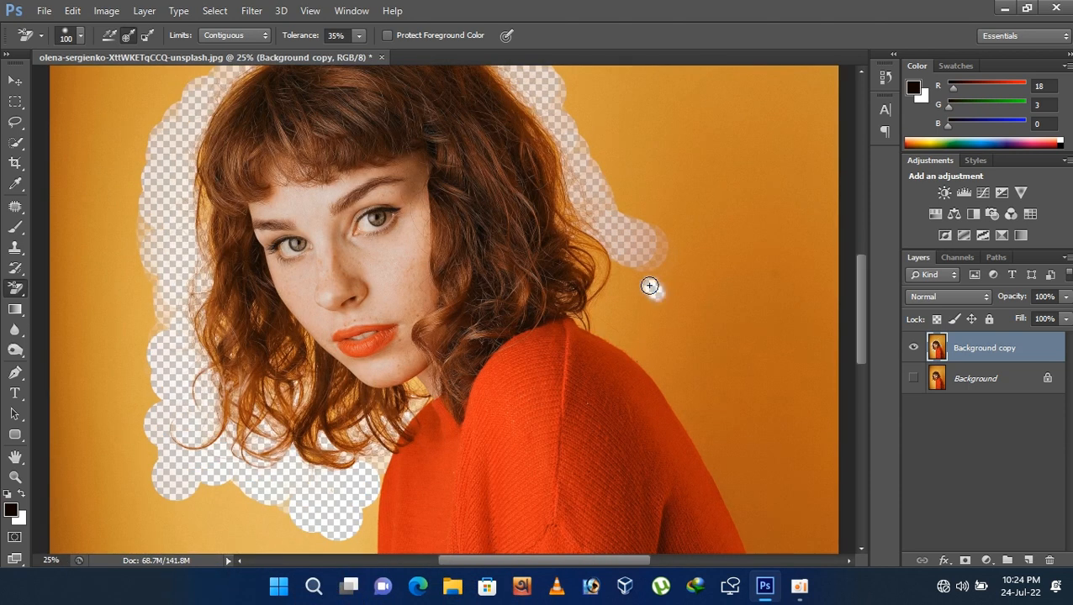
pyautogui.click(587, 267)
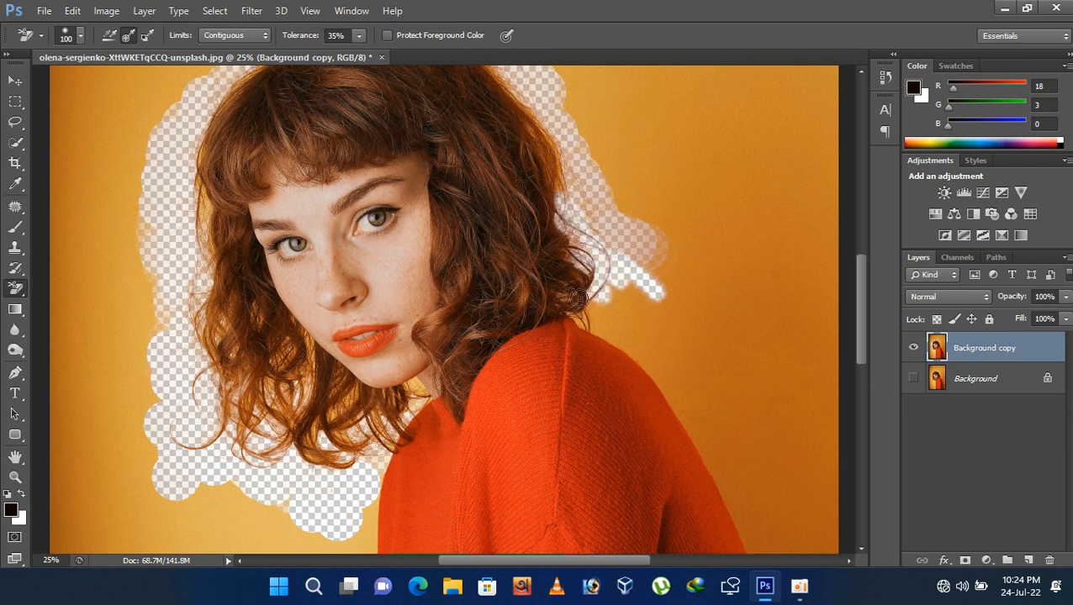
pyautogui.click(580, 315)
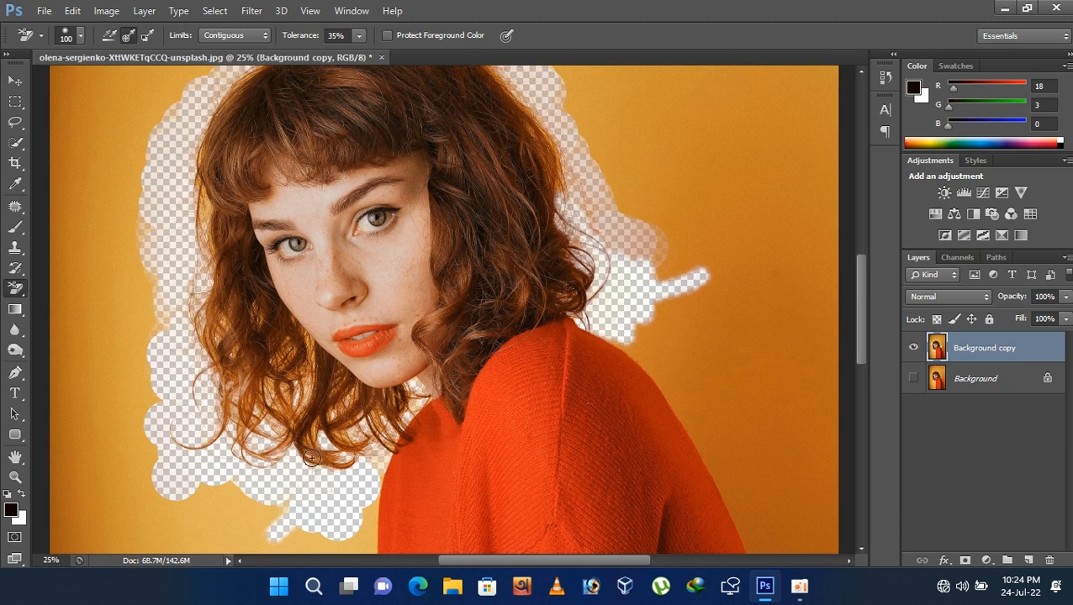
pyautogui.moveTo(303, 345)
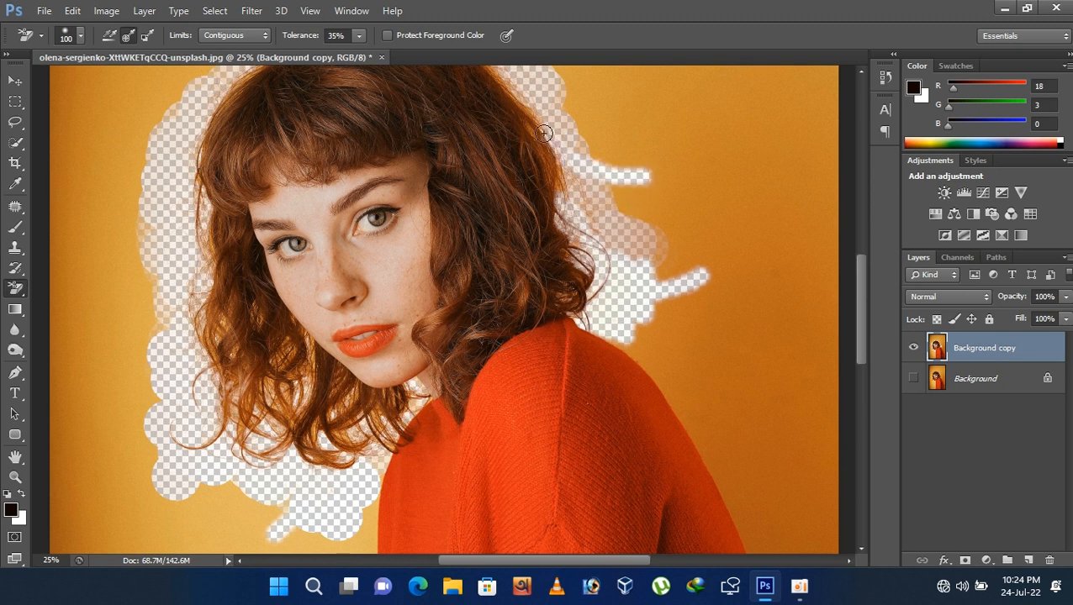
pyautogui.click(538, 131)
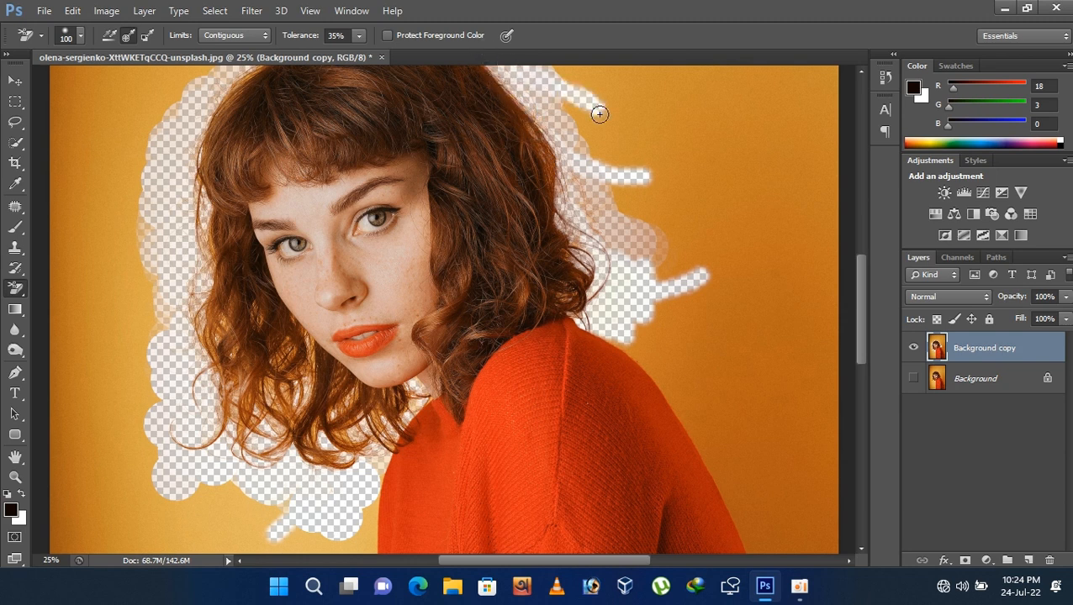
pyautogui.moveTo(607, 124)
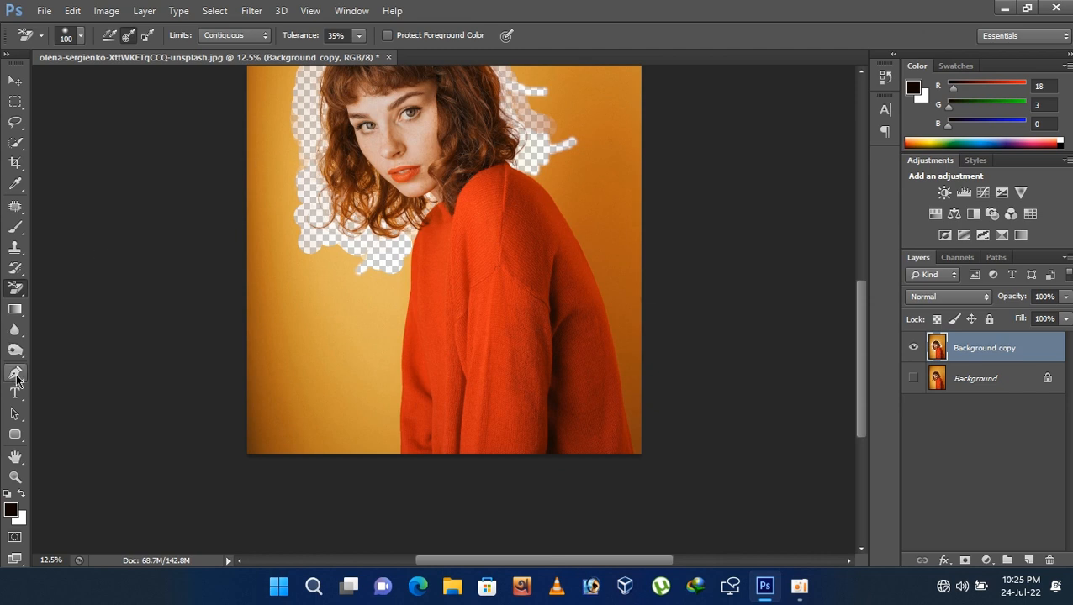
pyautogui.moveTo(15, 374)
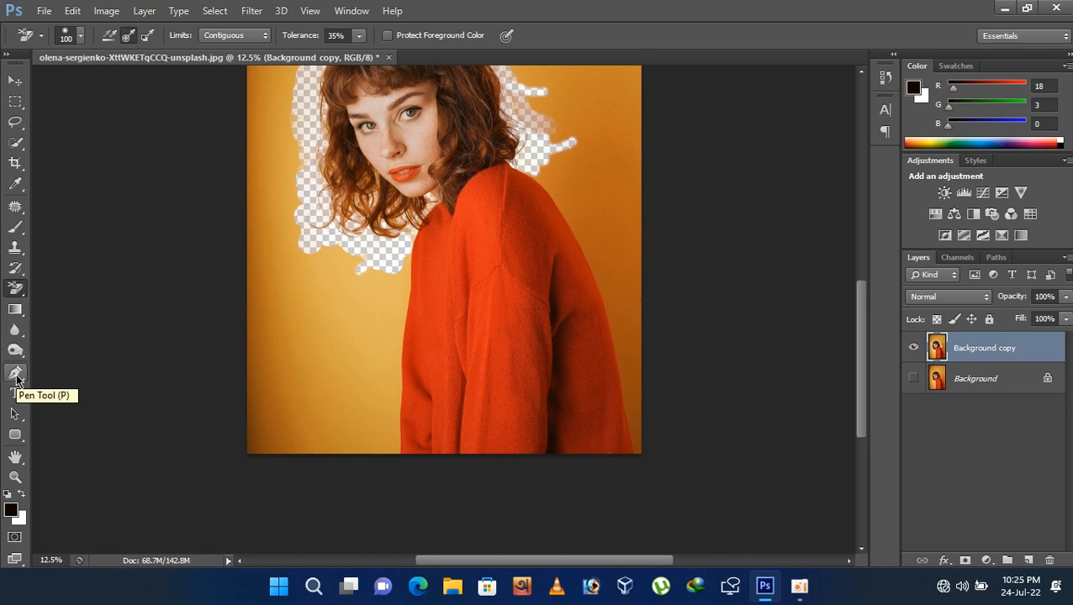
pyautogui.moveTo(6, 72)
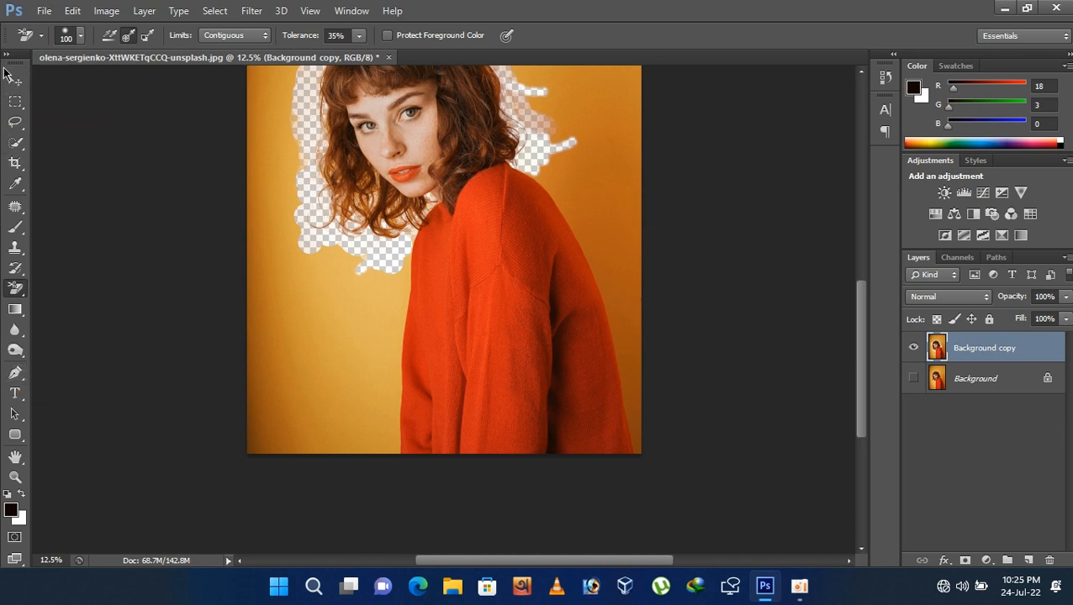
# Step: Switch to the Quick Selection Tool to select the orange backdrop
pyautogui.click(15, 143)
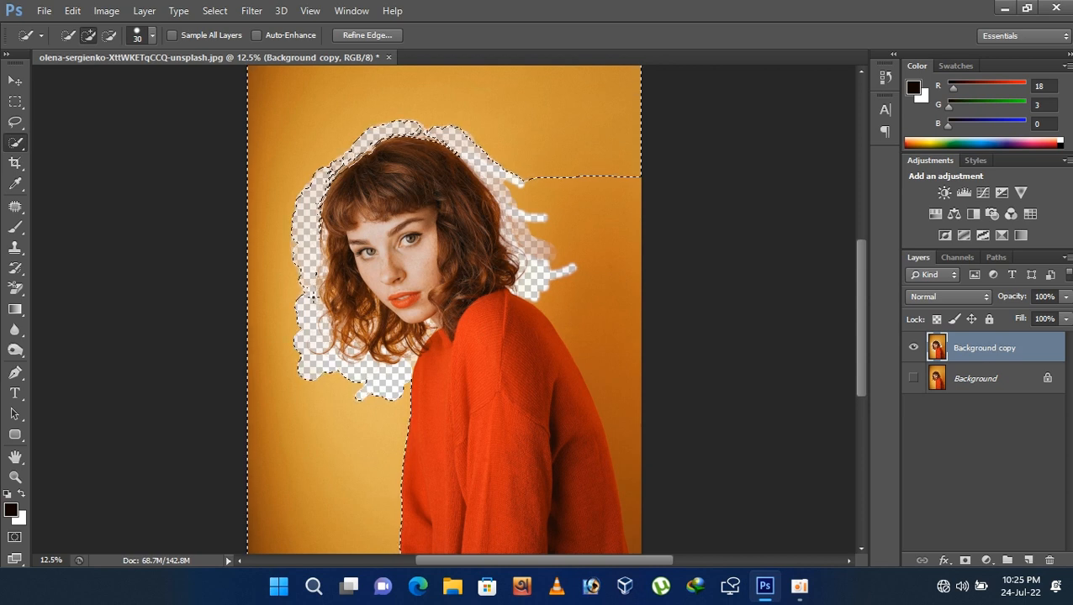
# Step: Refine the backdrop selection with Alt subtractions along her hair and sweater edges
pyautogui.press('alt')
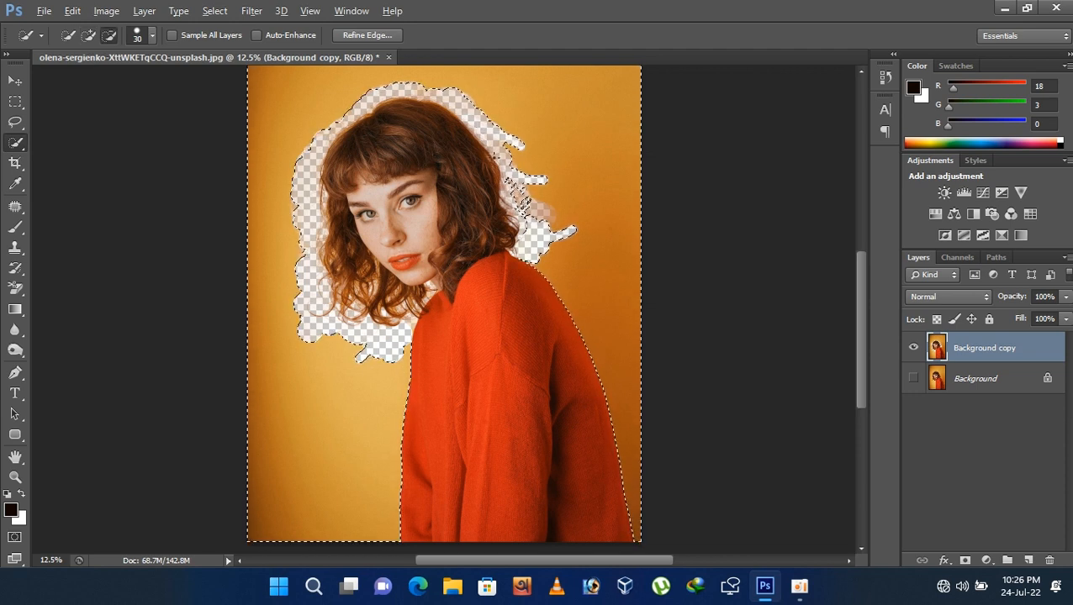
pyautogui.press('alt')
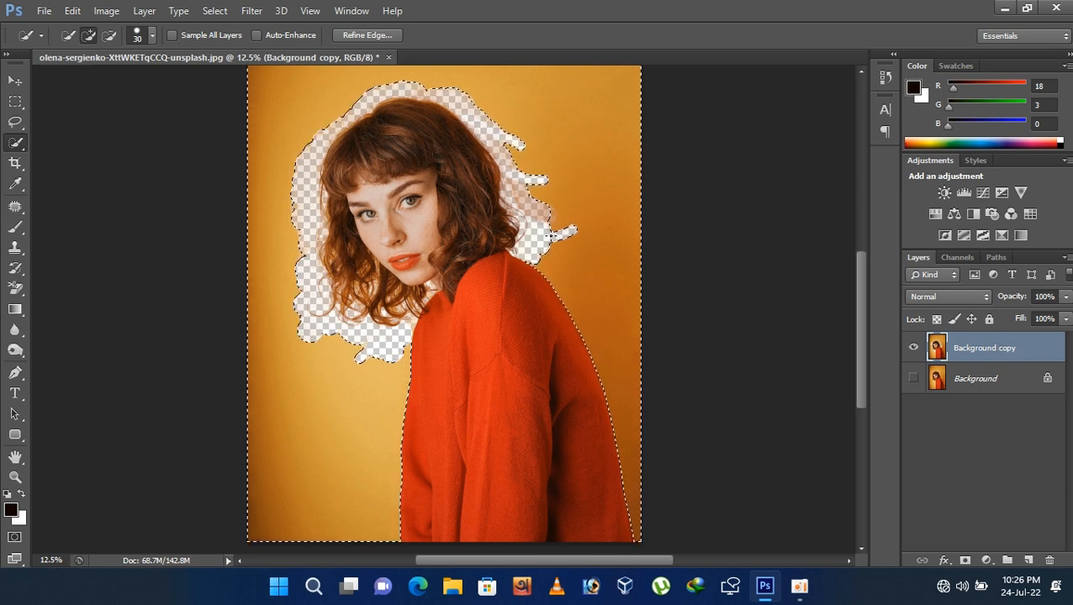
# Step: Delete the selected orange backdrop to transparency and drop the selection
pyautogui.press('shift+delete')
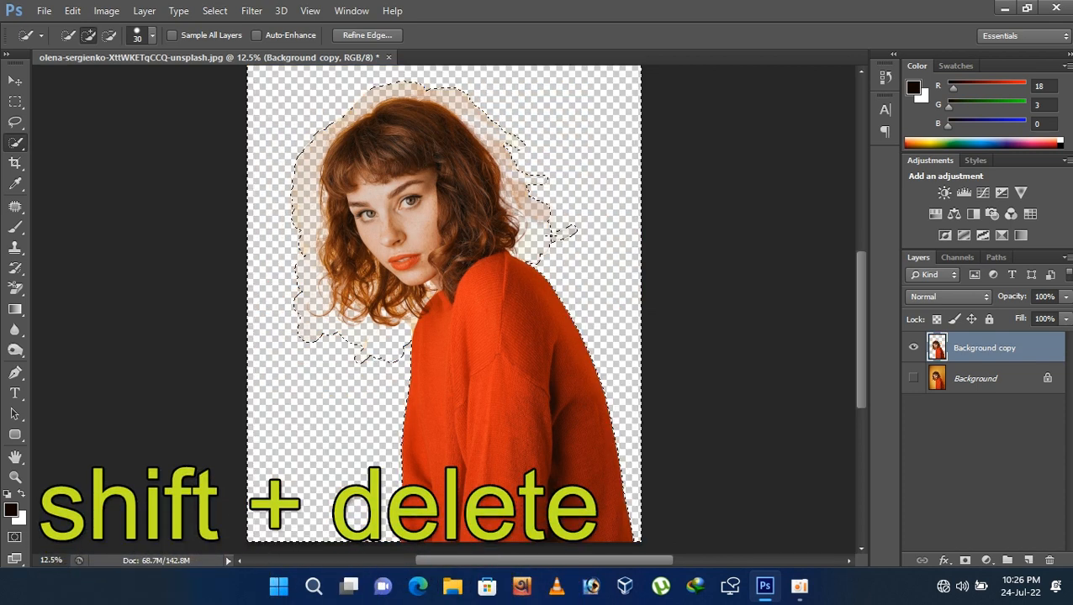
pyautogui.press('shift+delete')
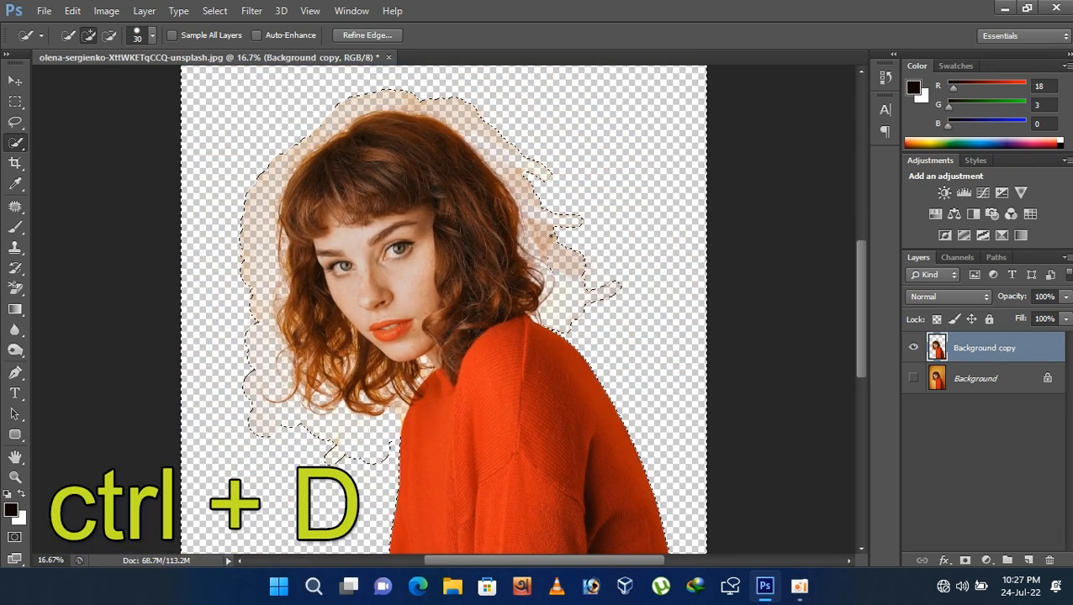
pyautogui.press('ctrl+d')
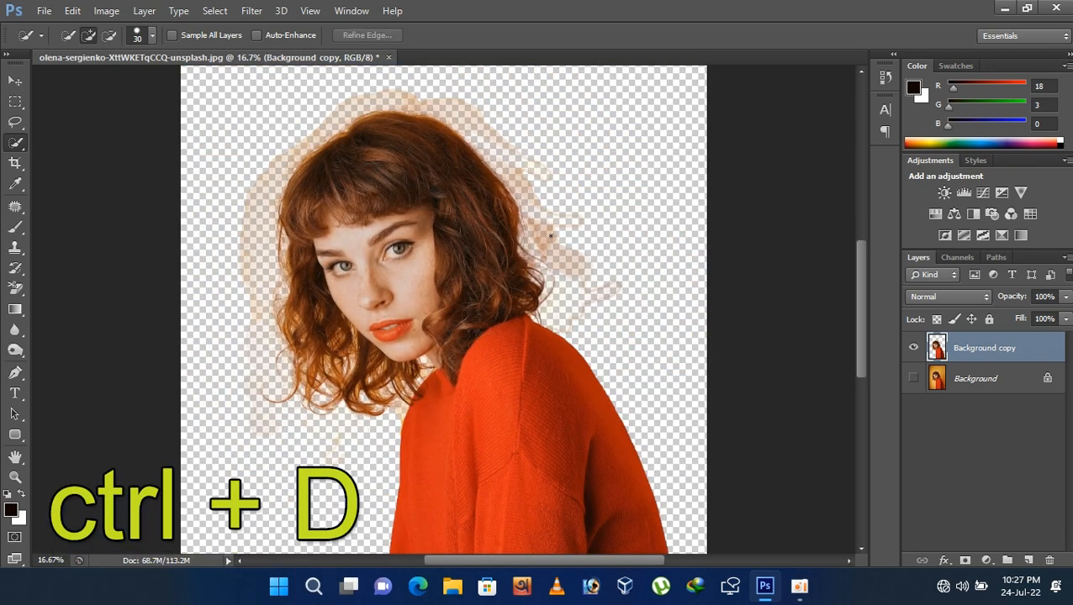
pyautogui.press('ctrl+d')
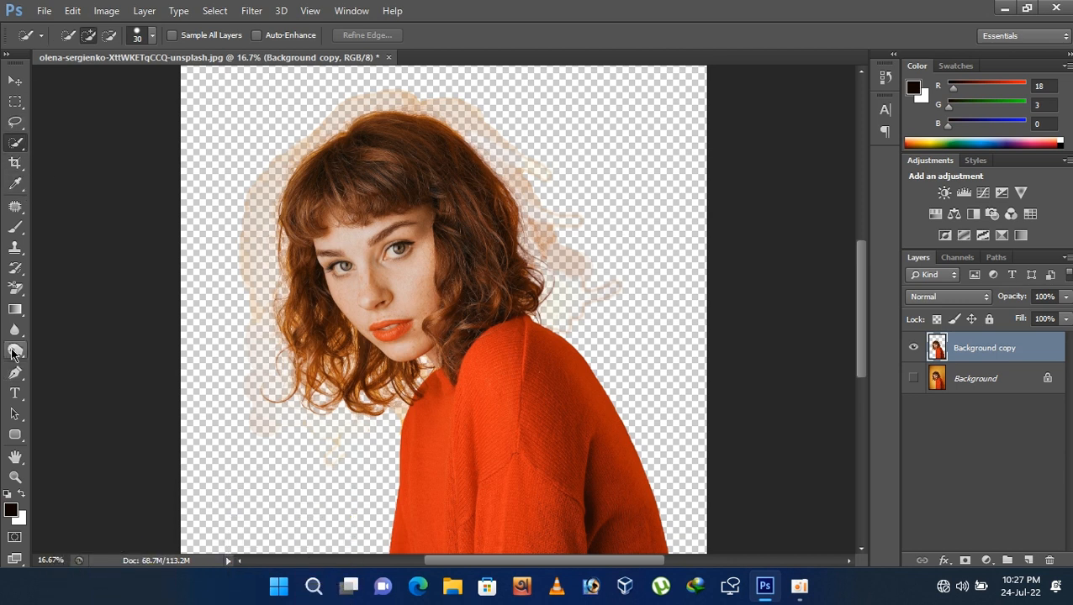
pyautogui.moveTo(15, 283)
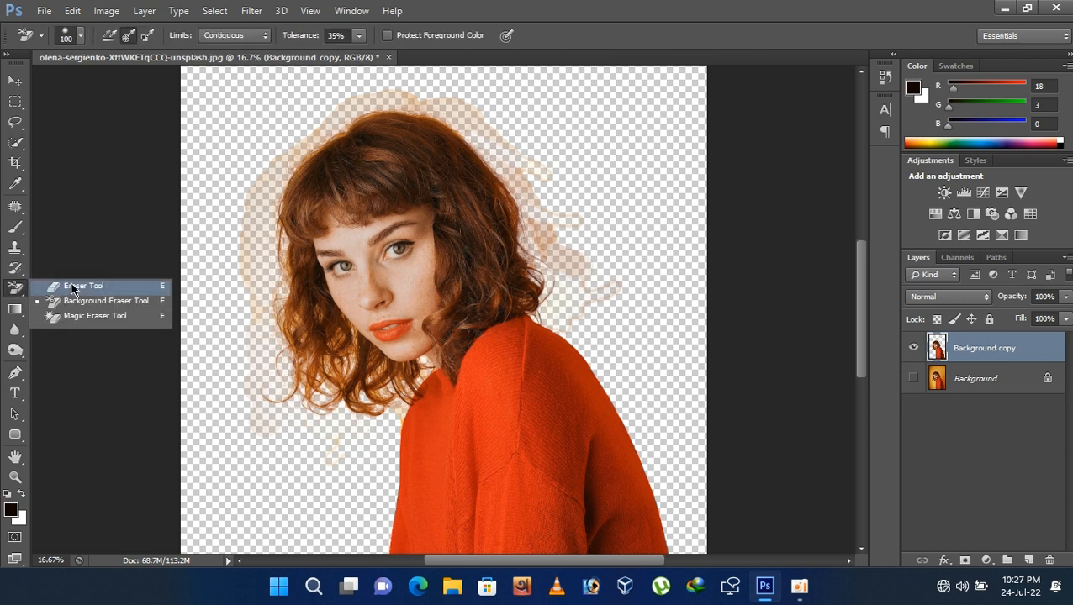
# Step: With the Eraser Tool, clear haze left of, above and right of her head
pyautogui.click(83, 286)
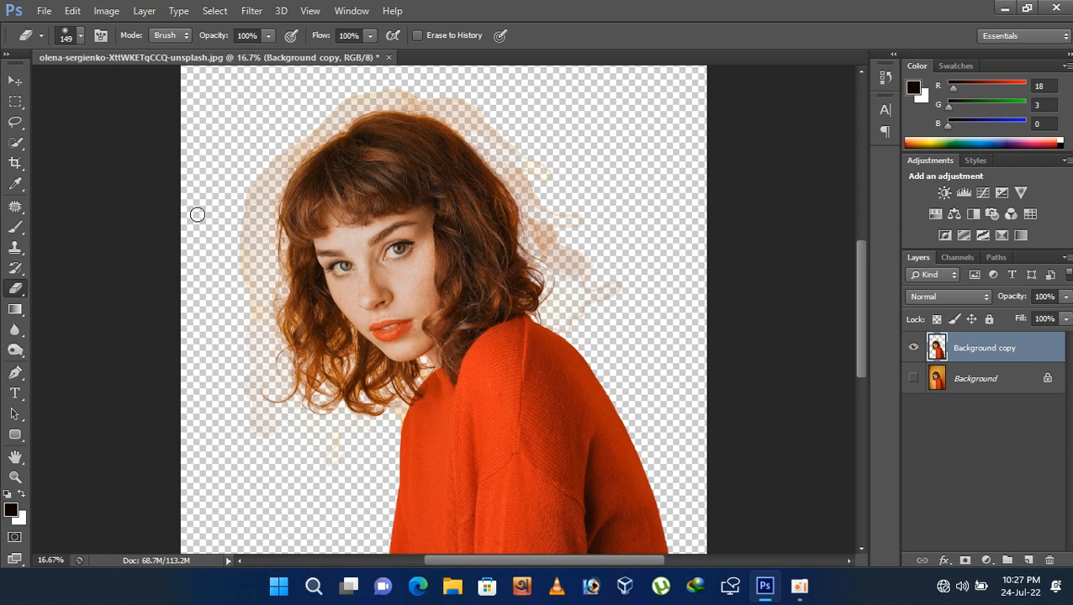
pyautogui.moveTo(197, 214); pyautogui.dragTo(401, 95)
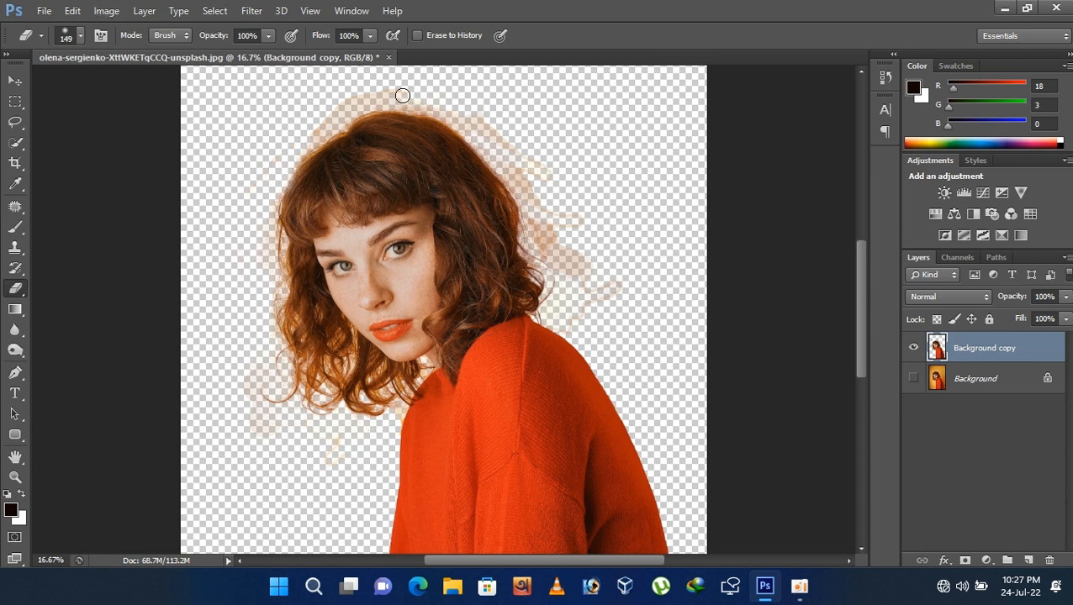
pyautogui.moveTo(401, 94); pyautogui.dragTo(379, 93)
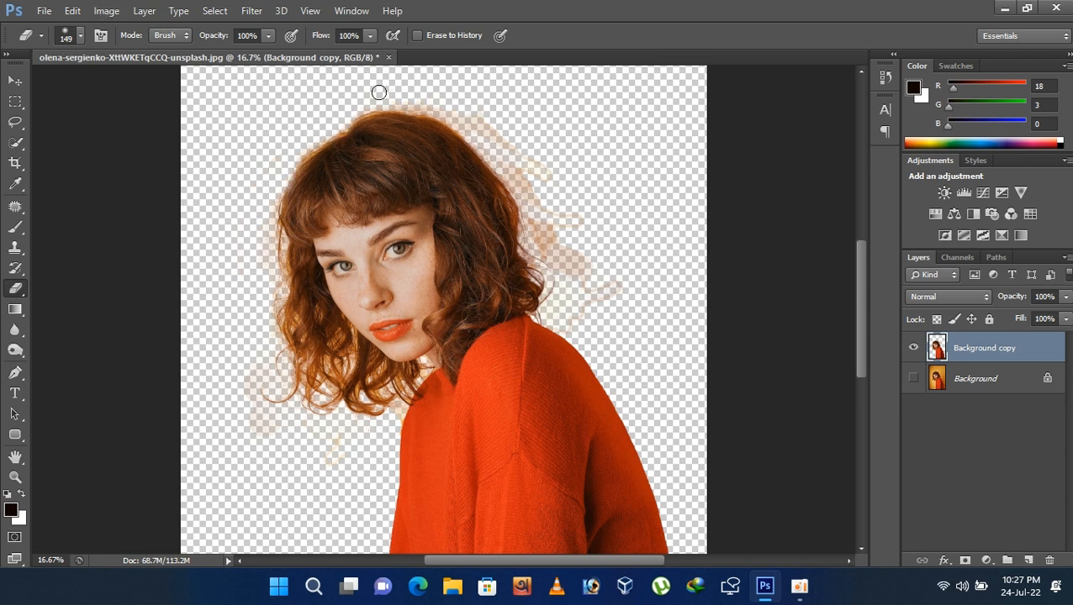
pyautogui.moveTo(378, 93); pyautogui.dragTo(483, 122)
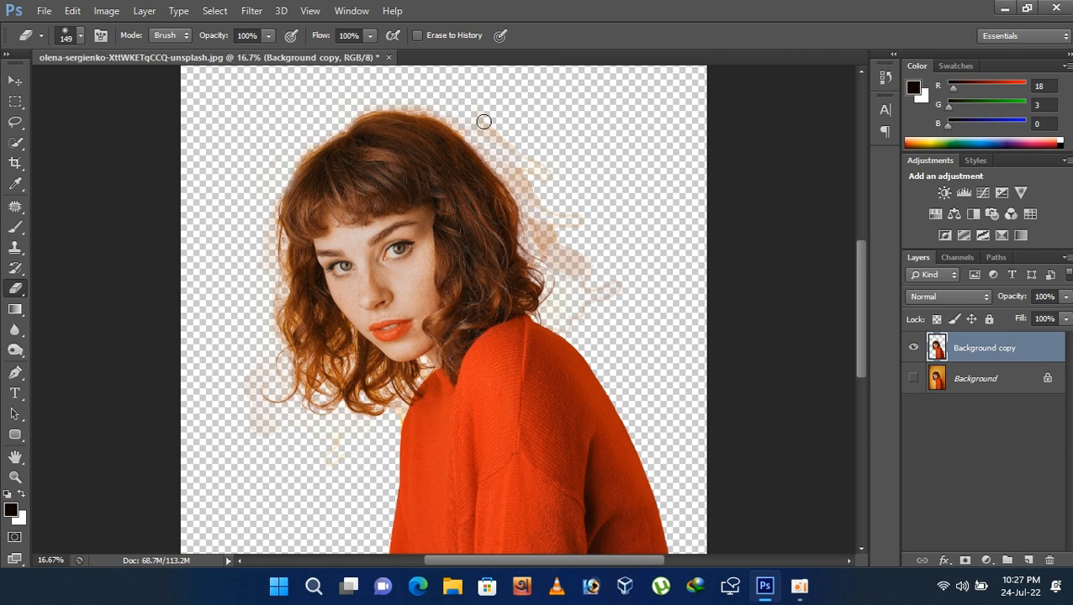
pyautogui.moveTo(483, 122); pyautogui.dragTo(580, 222)
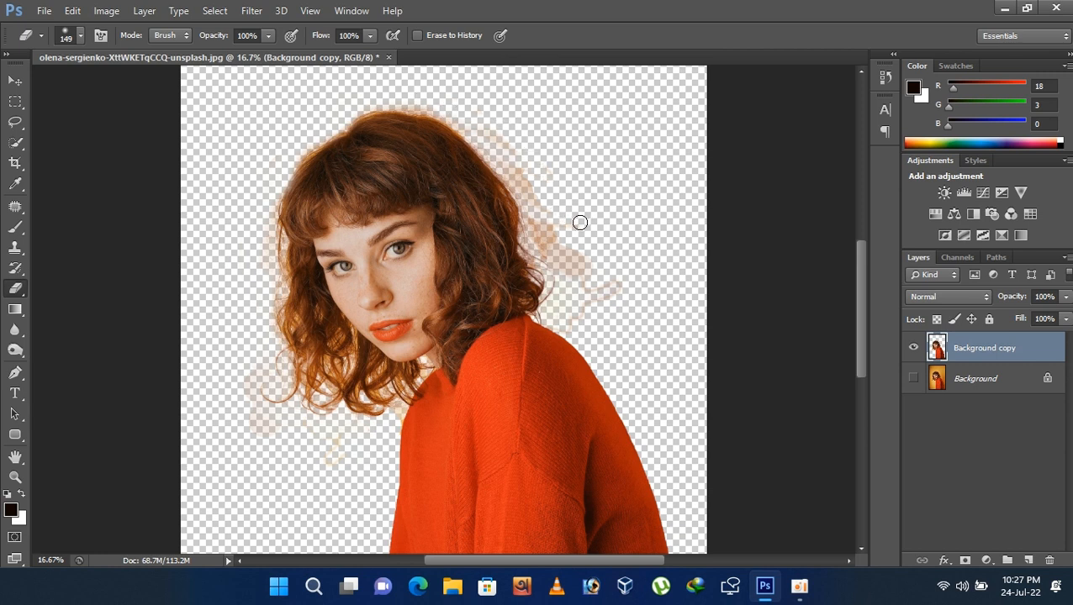
# Step: Enlarge the eraser and clean remaining haze along the hair's right edge and top
pyautogui.press(']')
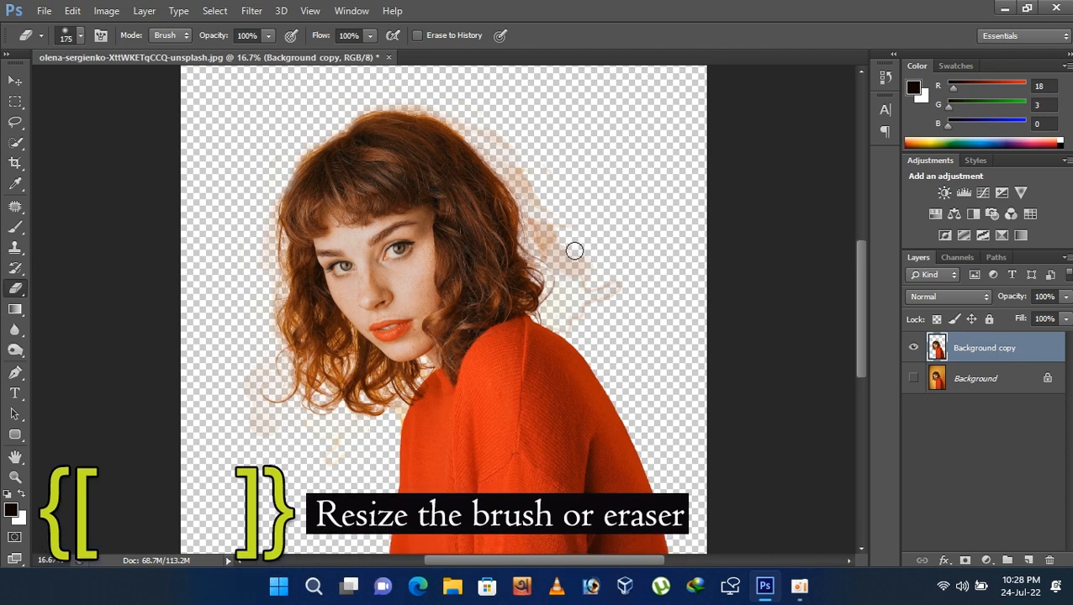
pyautogui.press(']')
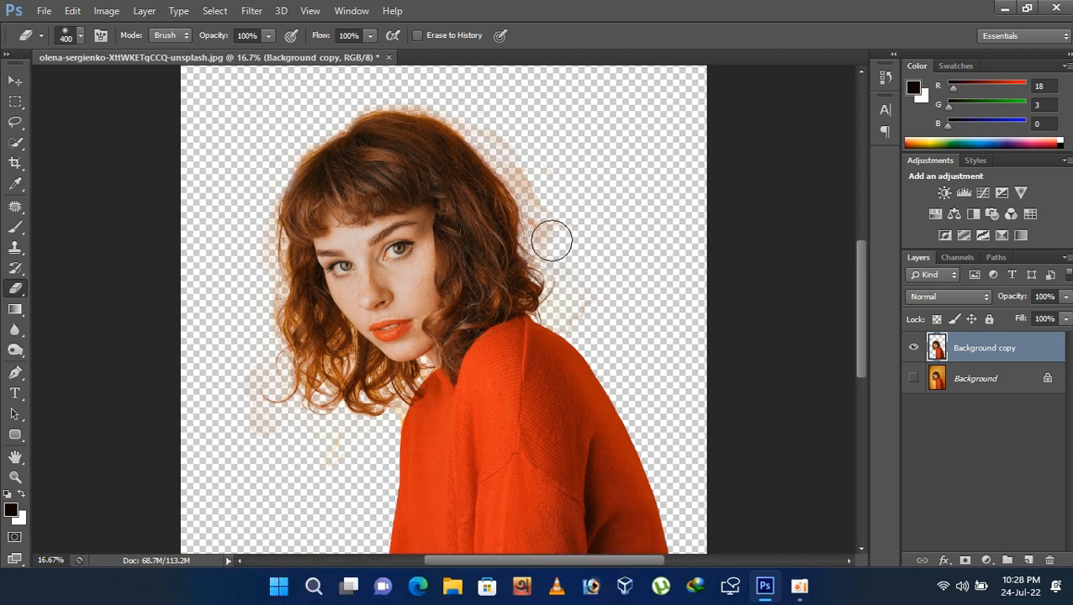
pyautogui.moveTo(551, 241); pyautogui.dragTo(523, 171)
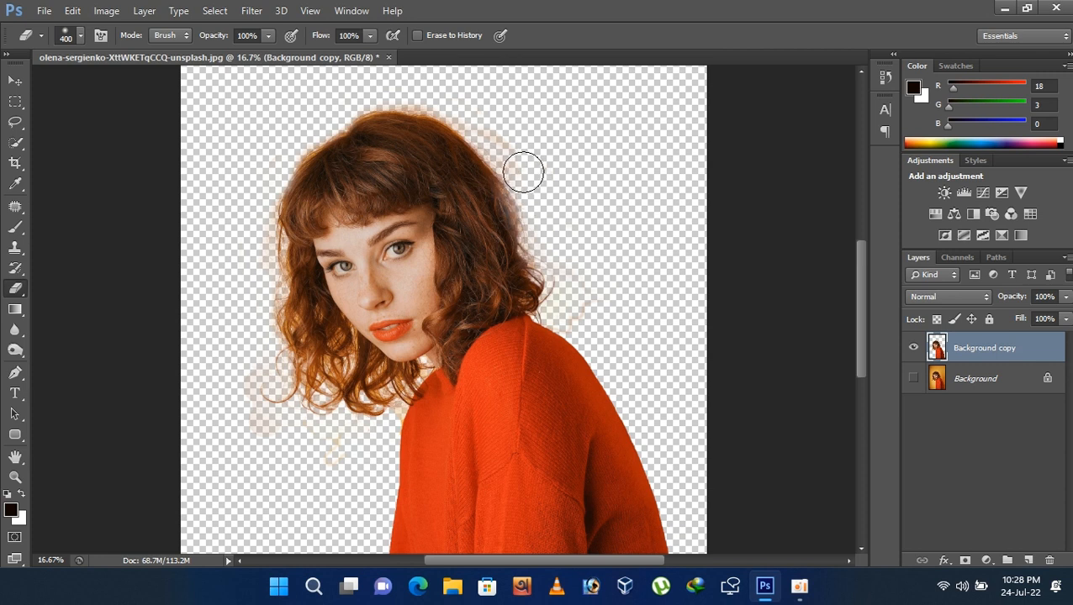
pyautogui.moveTo(524, 171); pyautogui.dragTo(624, 290)
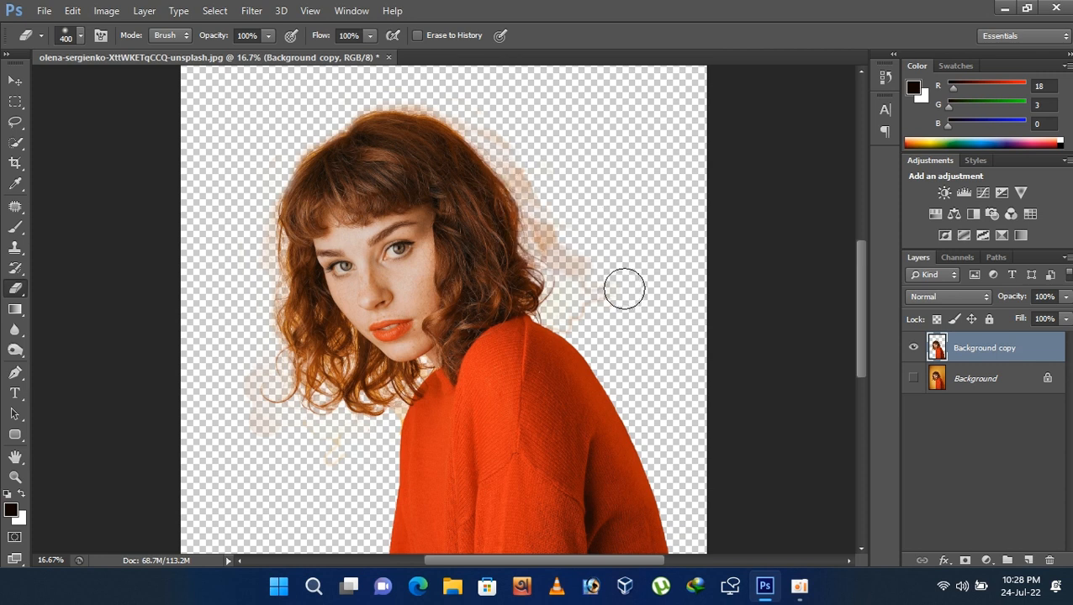
pyautogui.moveTo(624, 289); pyautogui.dragTo(547, 205)
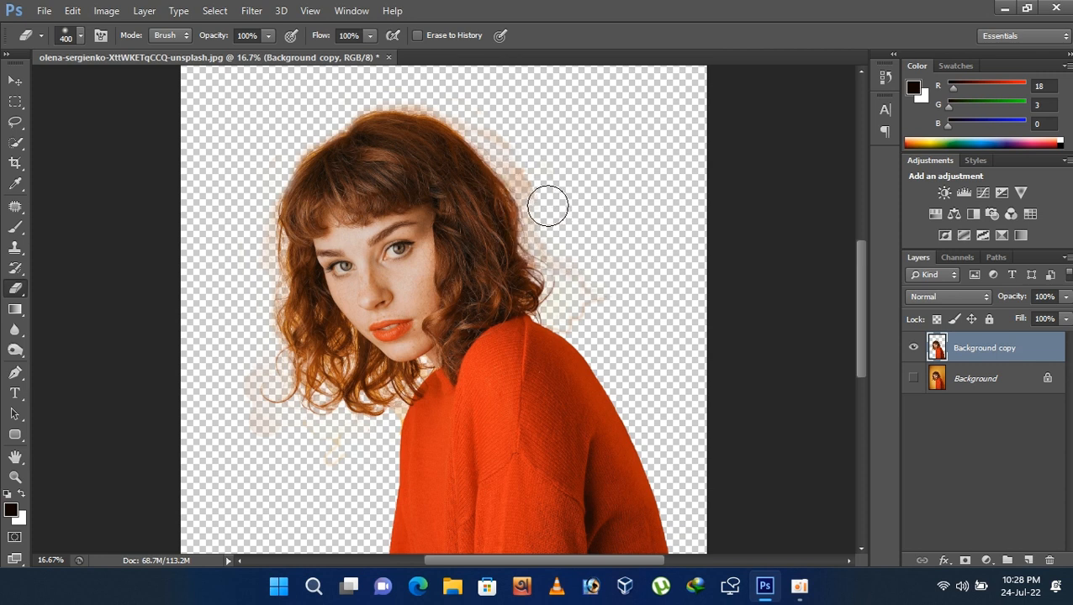
pyautogui.moveTo(547, 206); pyautogui.dragTo(495, 122)
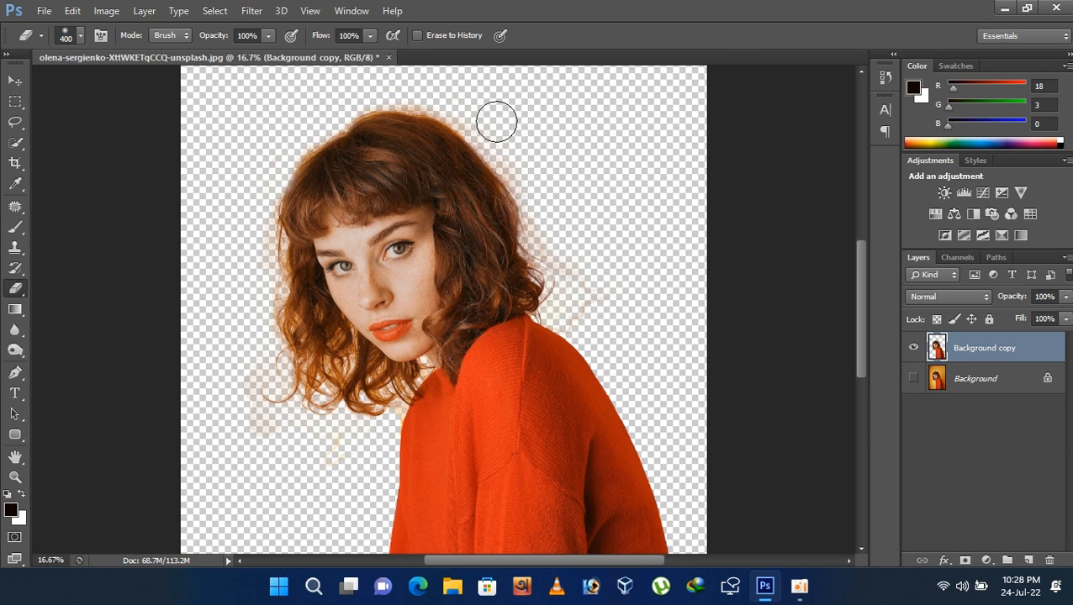
pyautogui.moveTo(443, 89)
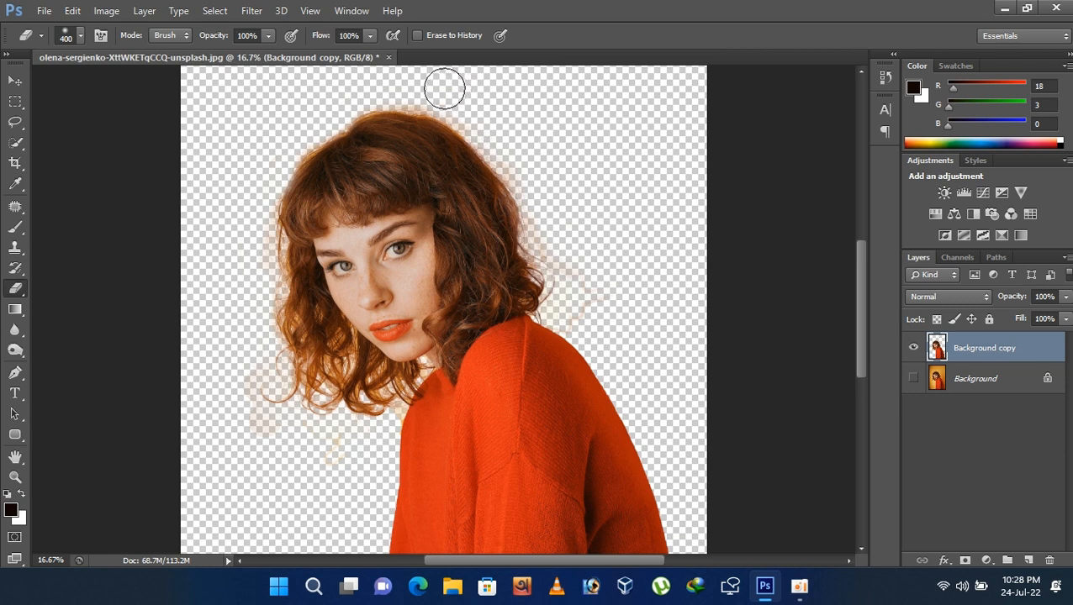
pyautogui.moveTo(444, 88); pyautogui.dragTo(356, 87)
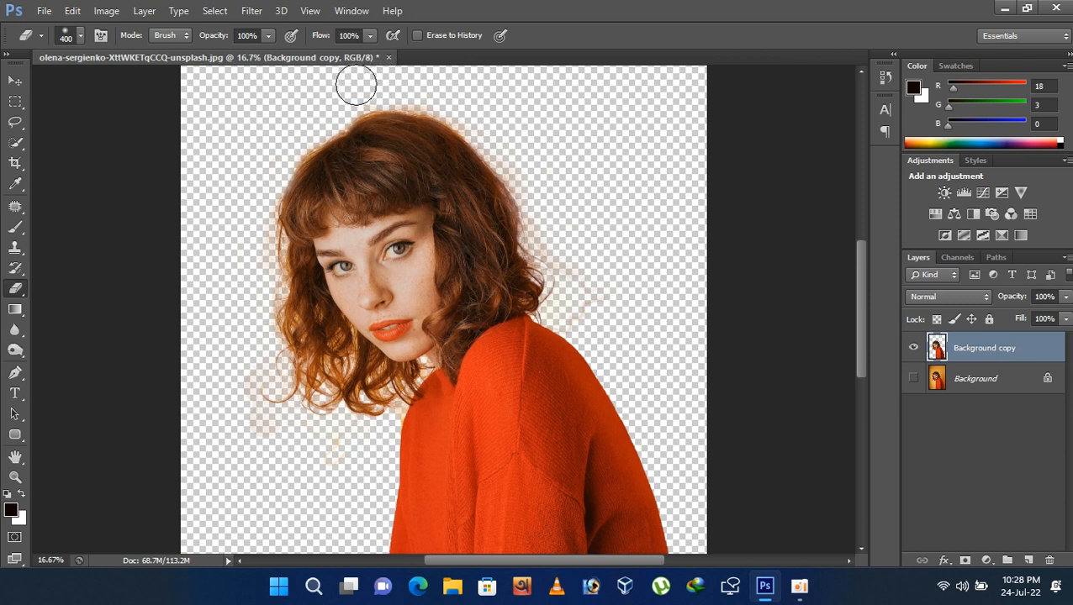
pyautogui.moveTo(296, 487)
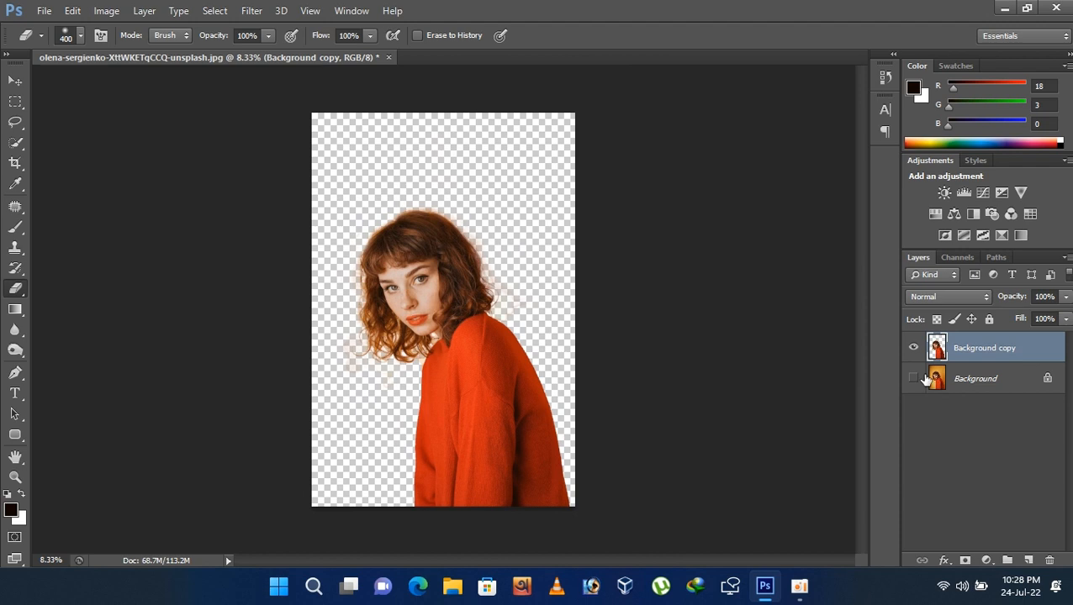
# Step: Toggle the original Background layer's visibility to compare, leaving it shown
pyautogui.click(913, 378)
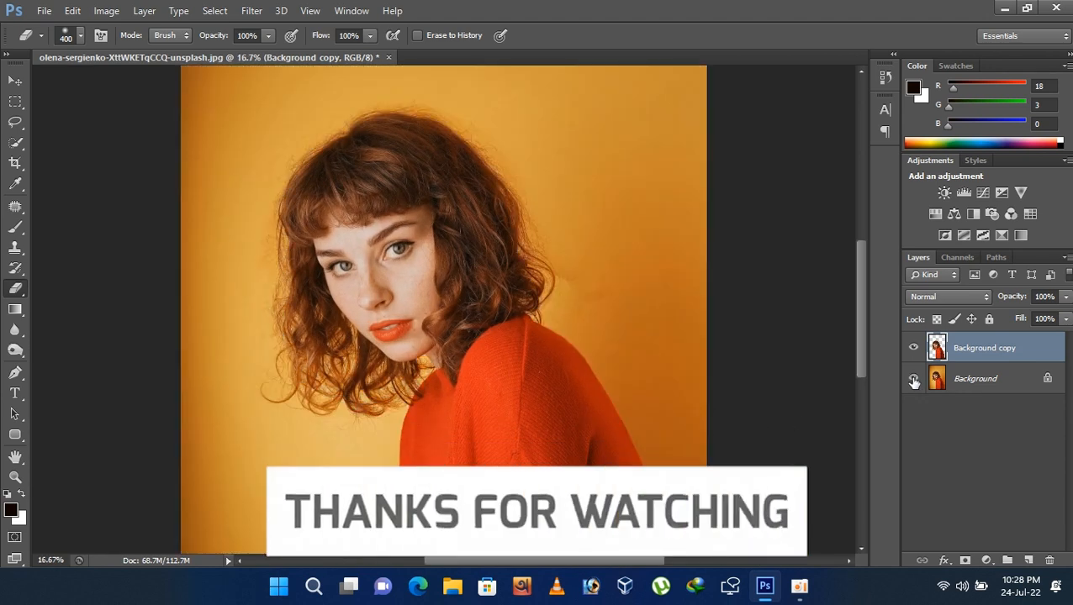
pyautogui.click(913, 378)
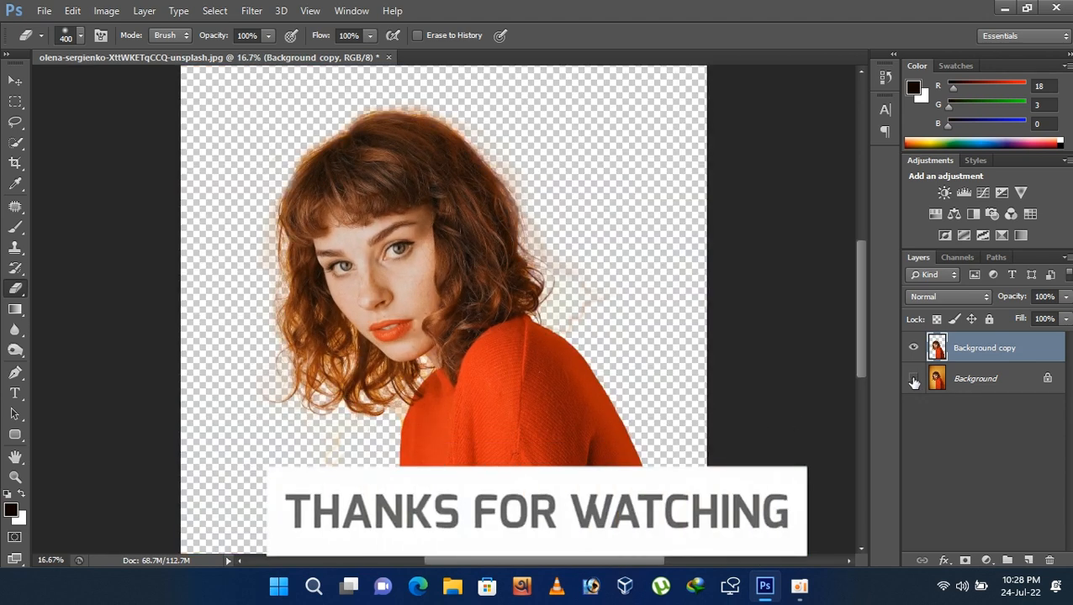
pyautogui.click(913, 378)
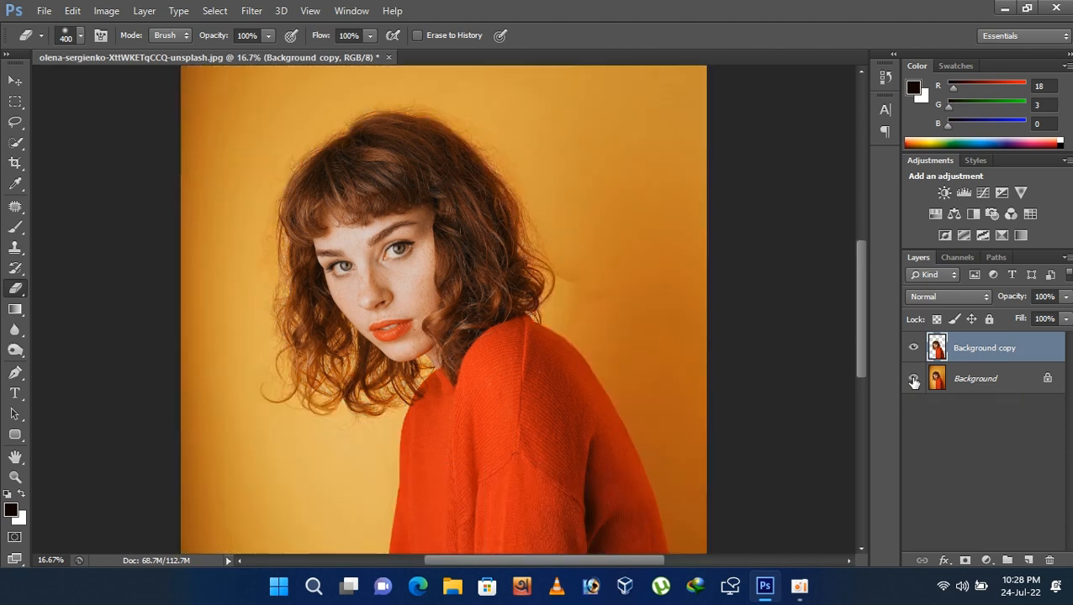